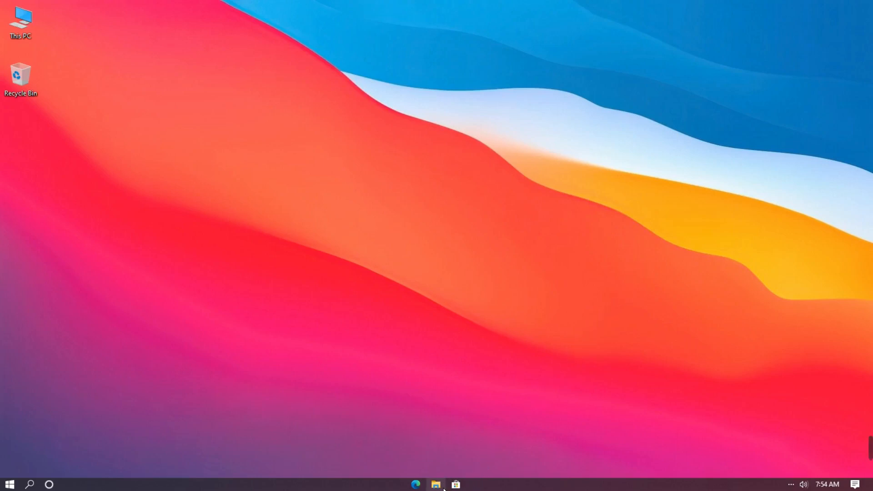
Show This PC's drive list and bring up its context options to reach the System page
left_click(436, 483)
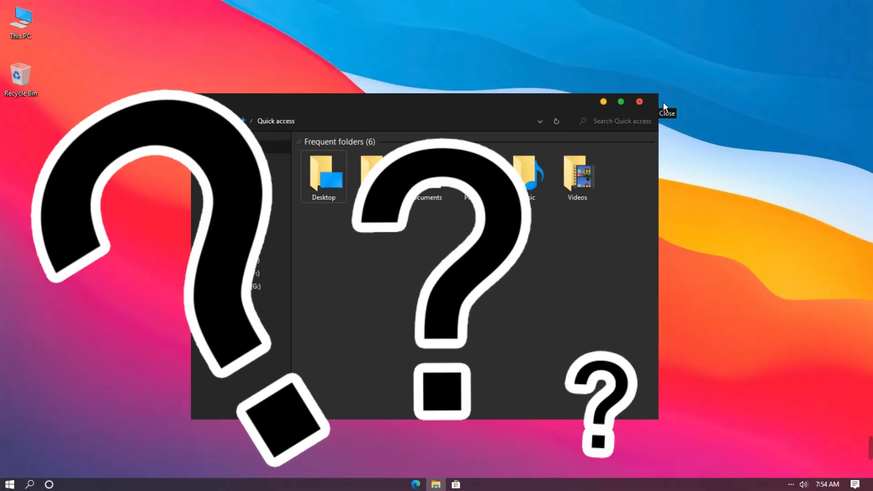
left_click(639, 101)
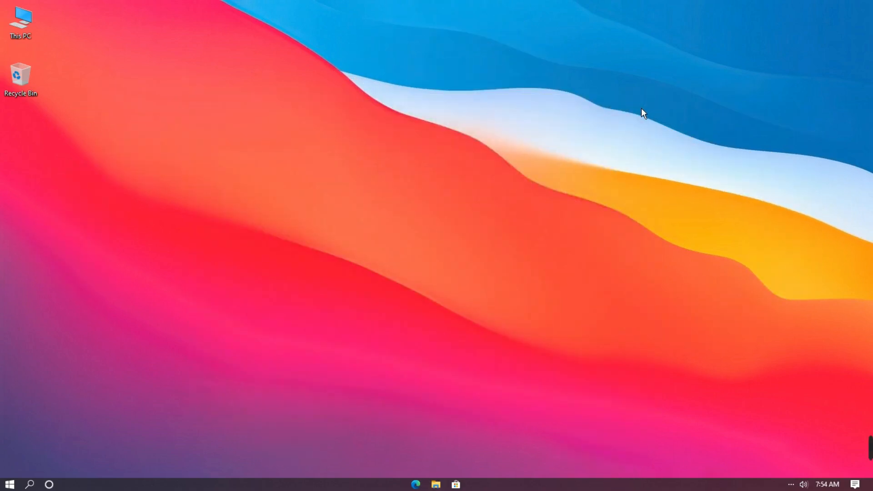
left_click(21, 22)
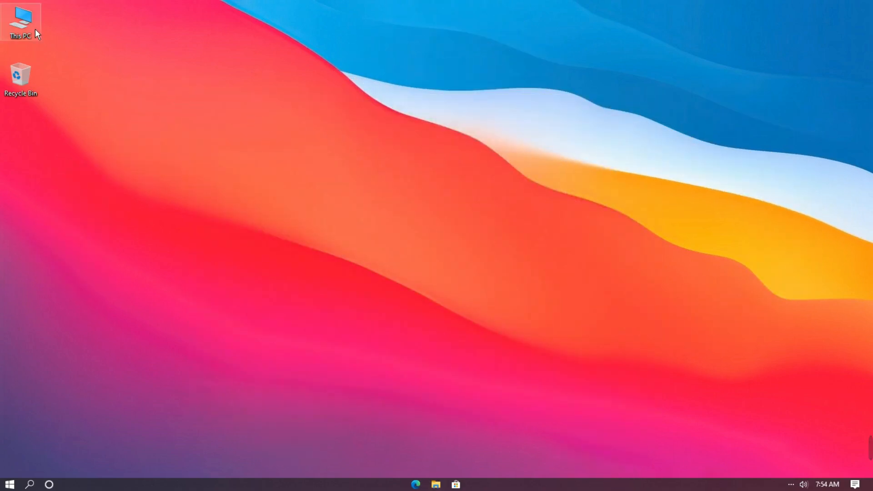
double_click(21, 20)
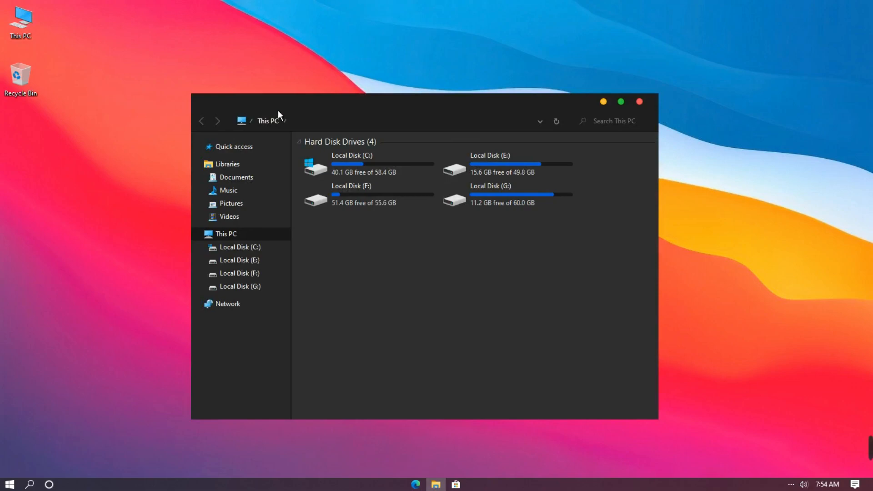
right_click(370, 273)
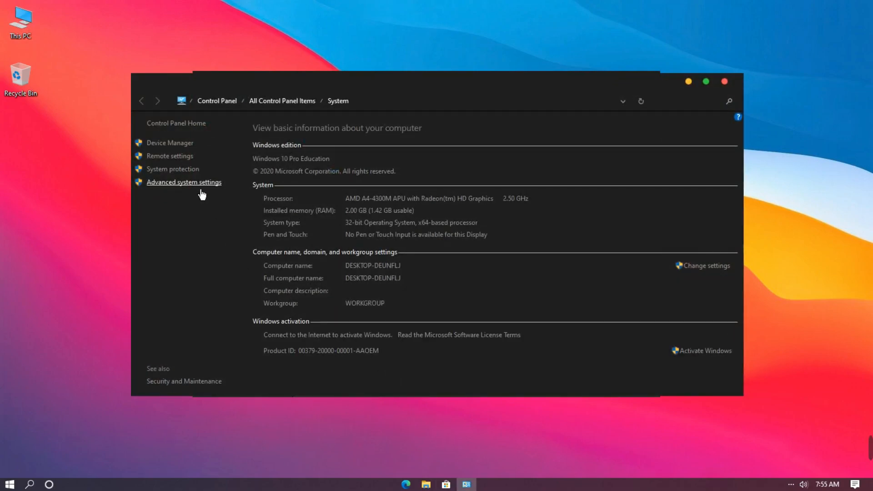
mouse_move(194, 192)
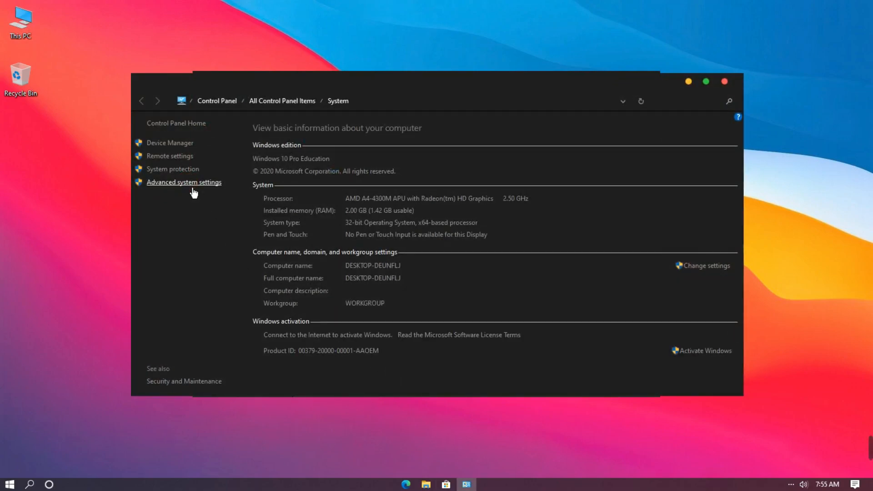
Enable 'Show shadows under windows' on the Visual Effects tab of Performance Options
left_click(184, 182)
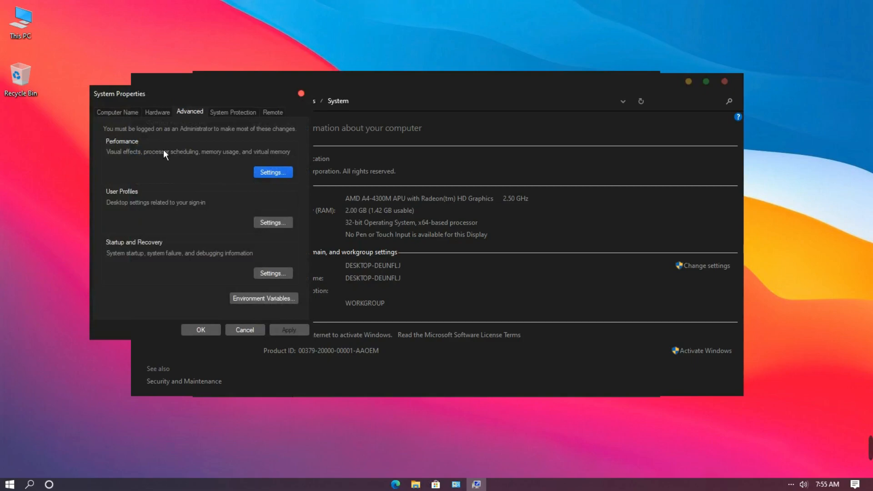
left_click(272, 172)
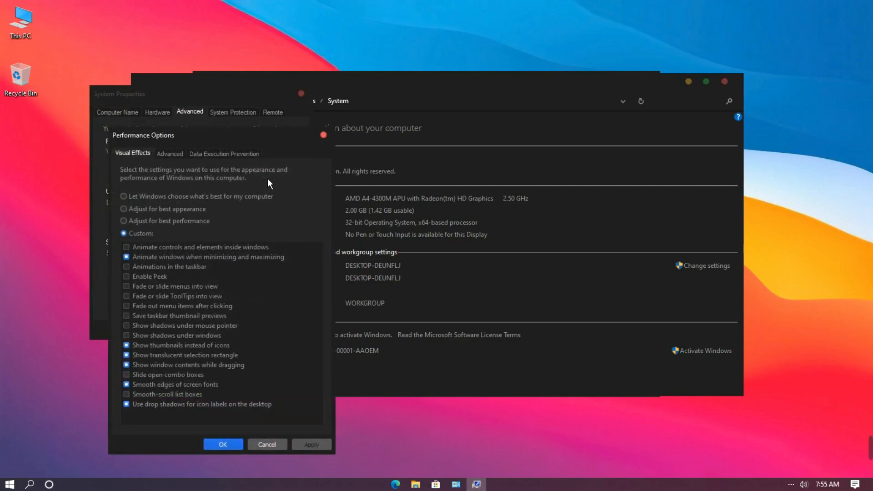
left_click(127, 335)
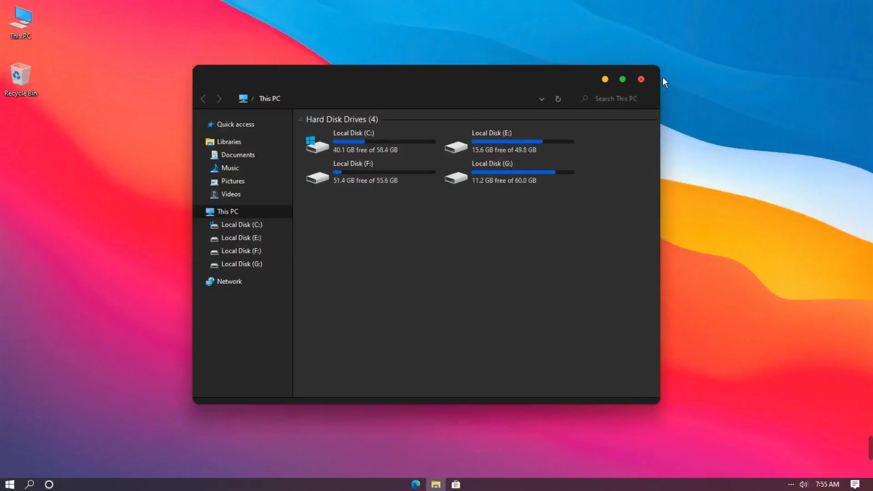
Close the This PC window, leaving the empty desktop
left_click(639, 80)
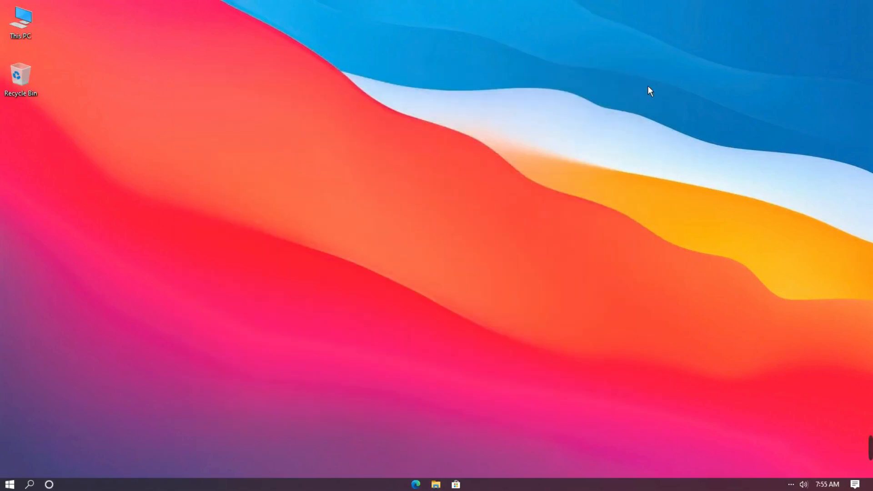